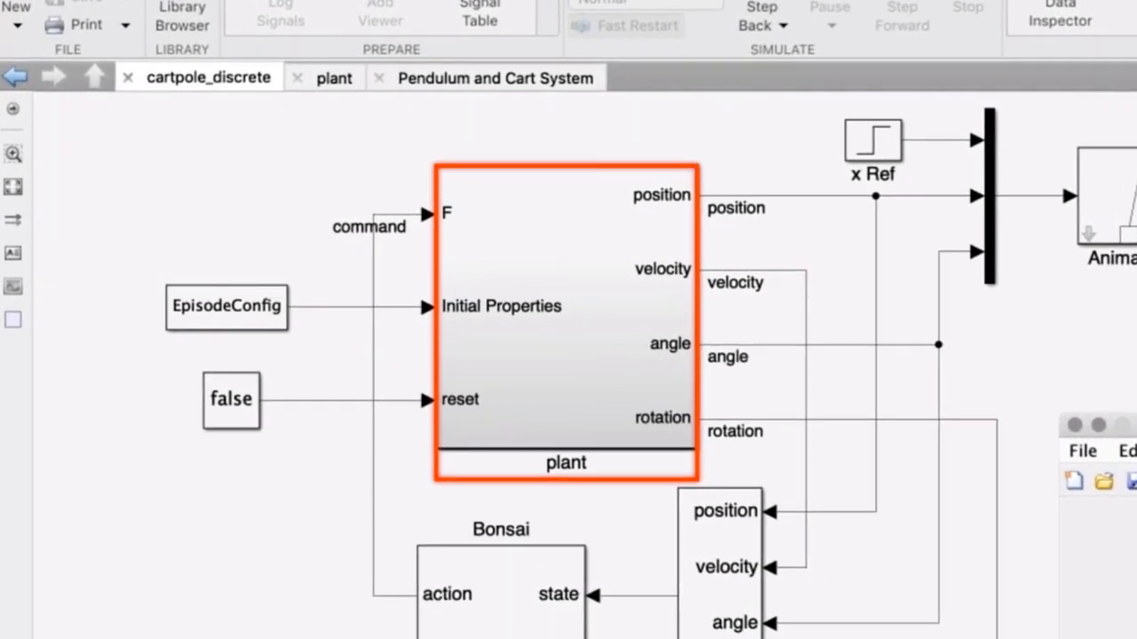
Enter the plant subsystem, revealing the Pendulum and Cart System block with its wired inputs and outputs
double_click(565, 311)
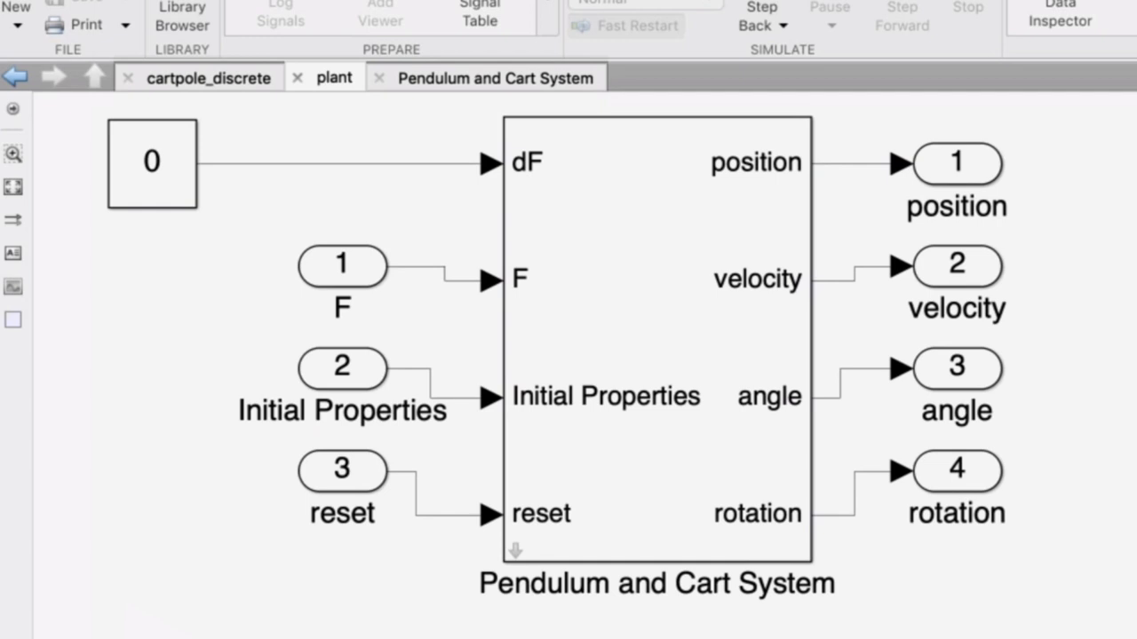